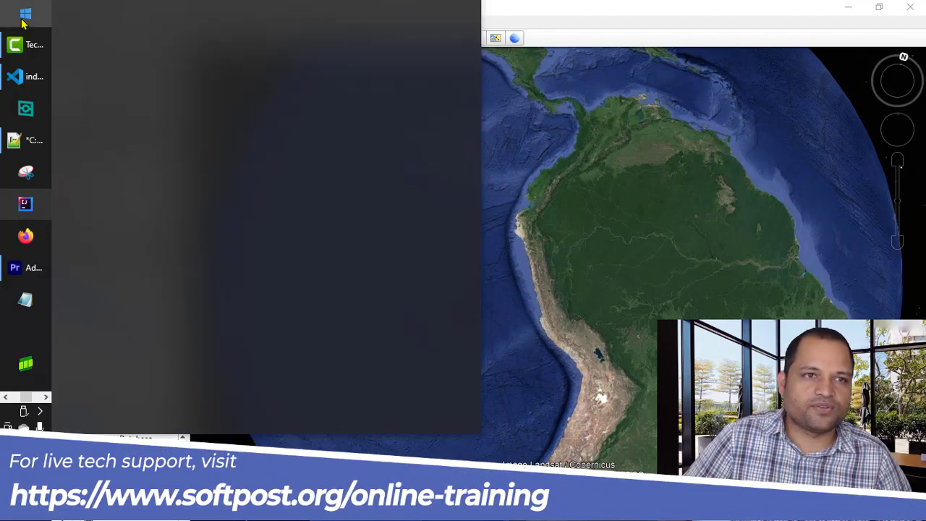
Step: Launch the Windows Settings app from the Start menu's gear icon
click(26, 14)
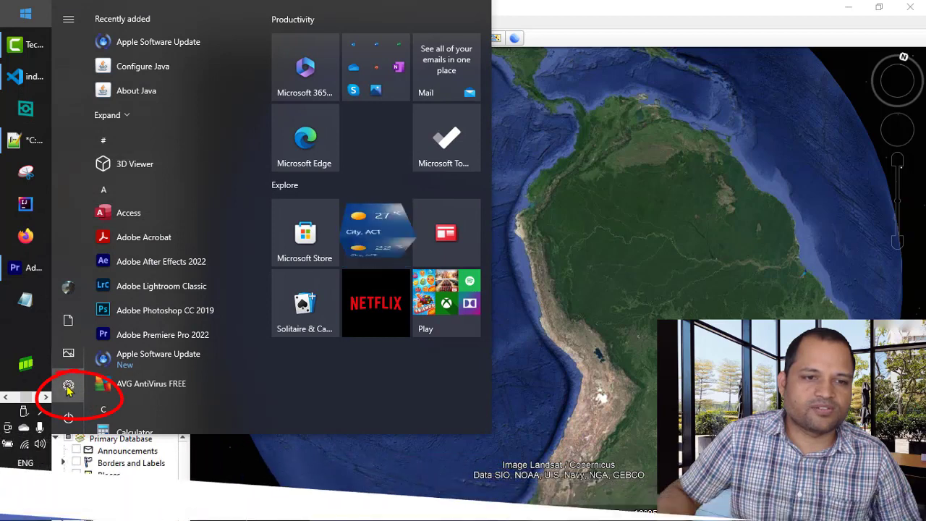
click(68, 385)
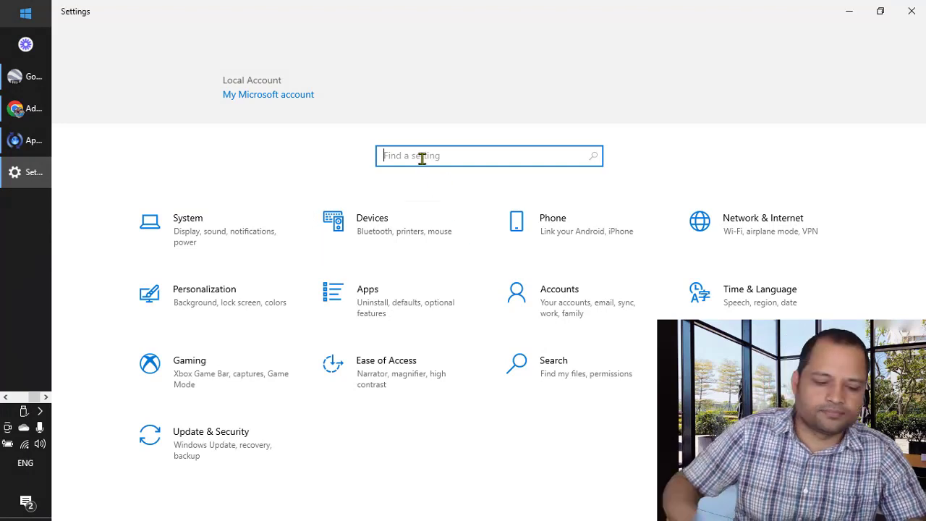
Step: Search 'auto play' in Find a setting, then enter the Devices settings category
text(auto pl)
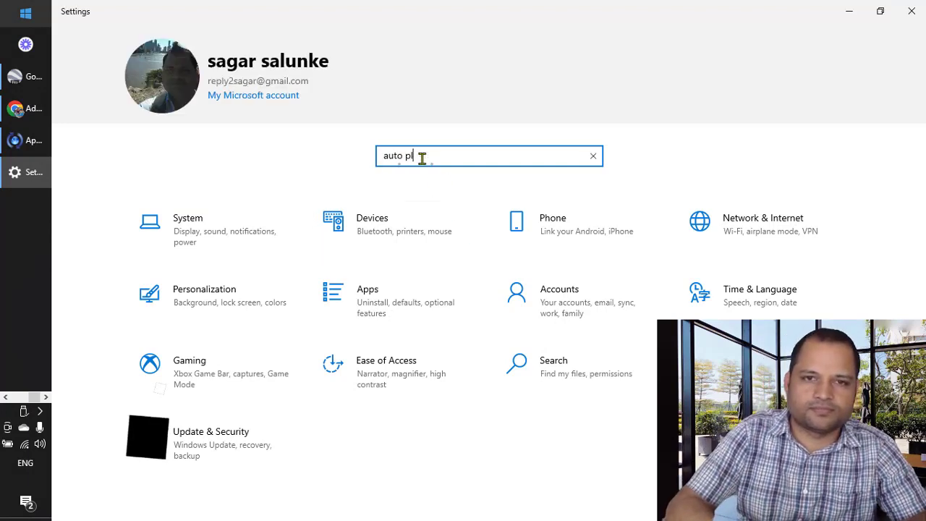
text(y)
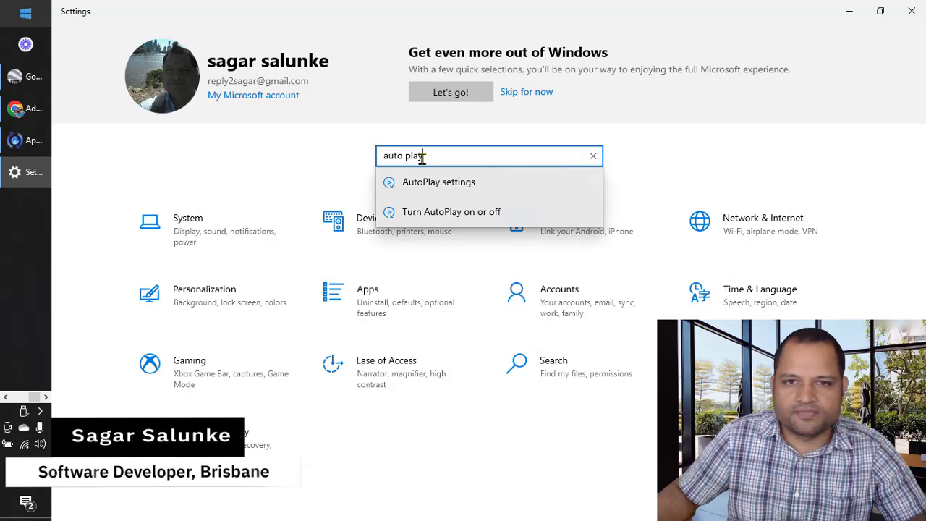
mouse_move(492, 187)
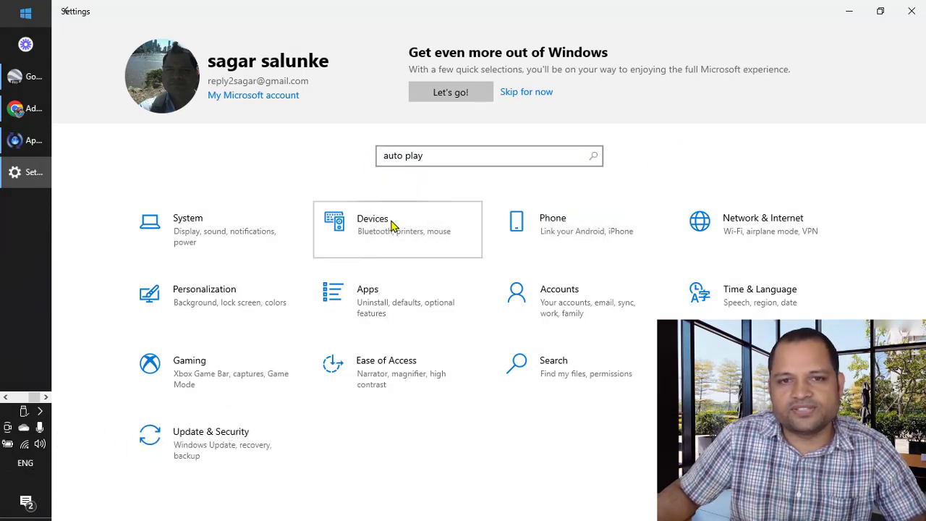
click(397, 229)
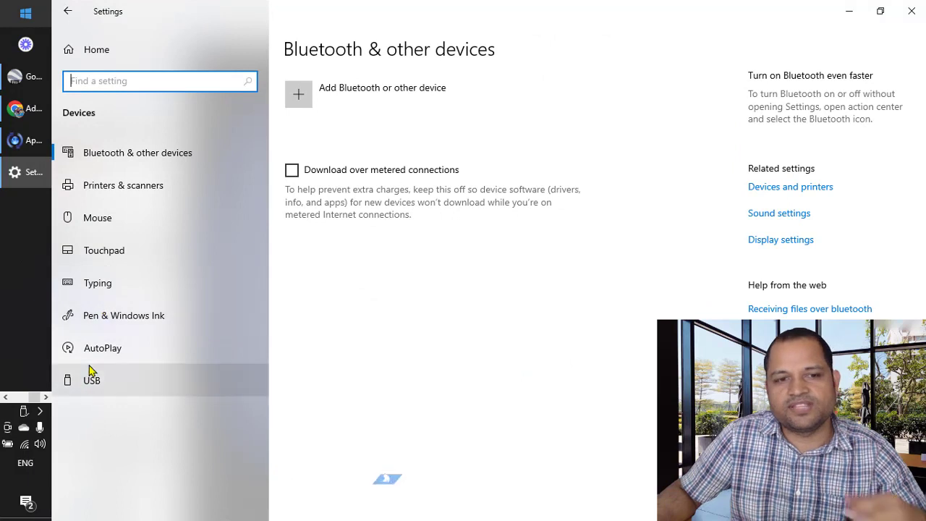
Step: Go to the AutoPlay page and switch off AutoPlay for all media and devices
click(102, 347)
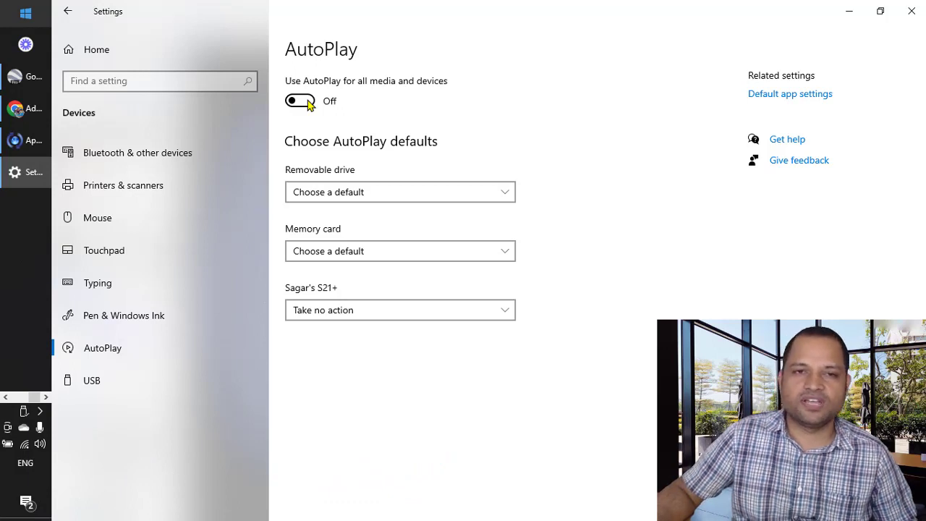
mouse_move(333, 104)
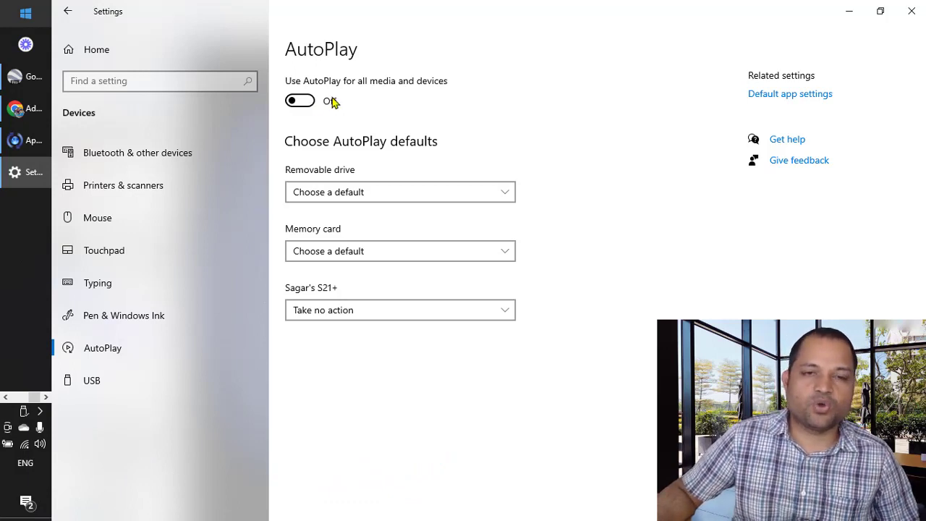